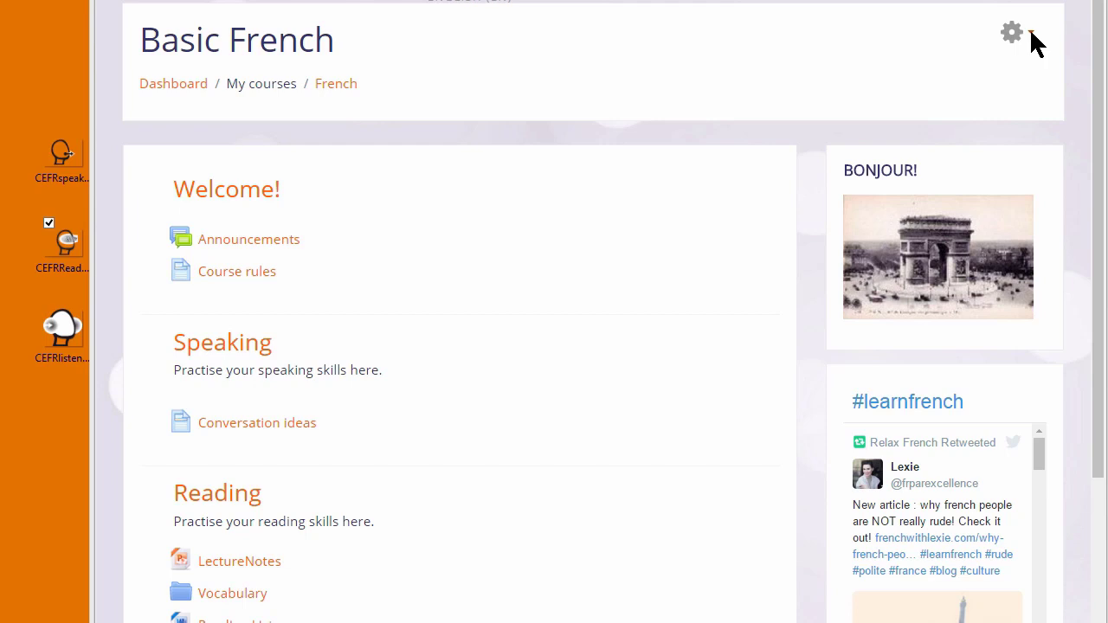
Turn editing on for the Basic French course from the gear menu.
click(1012, 31)
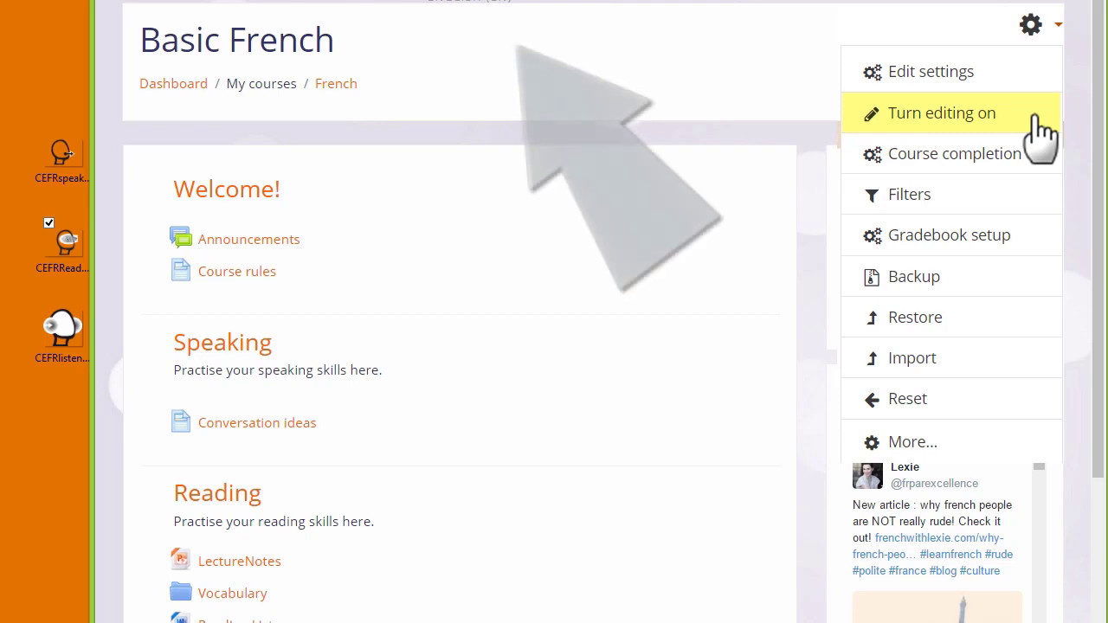
click(942, 113)
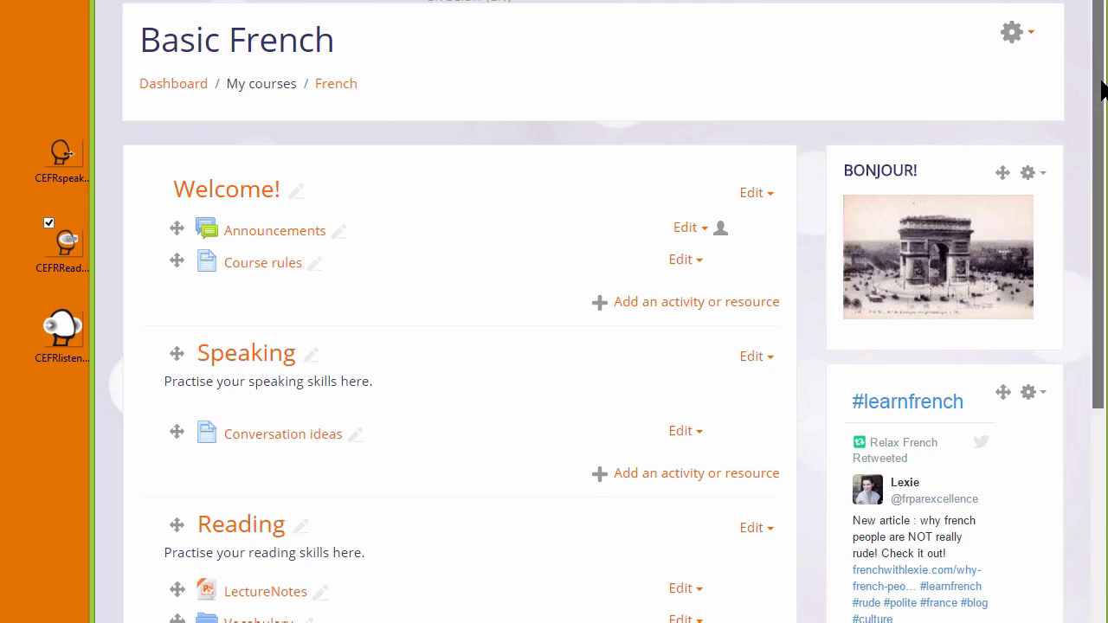
scroll(down, 3)
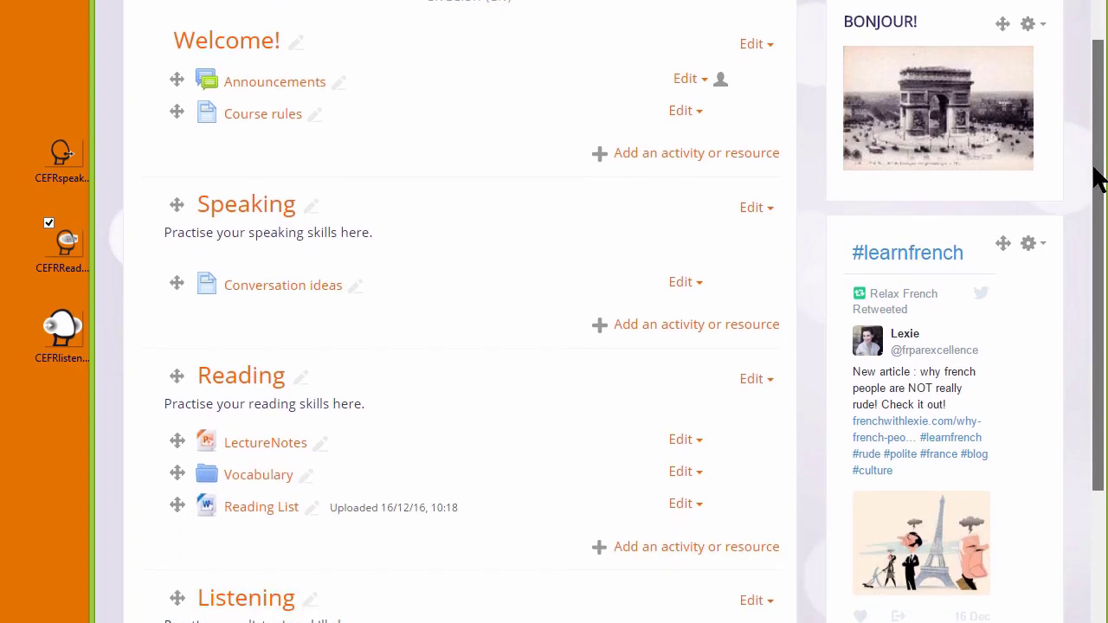
scroll(down, 3)
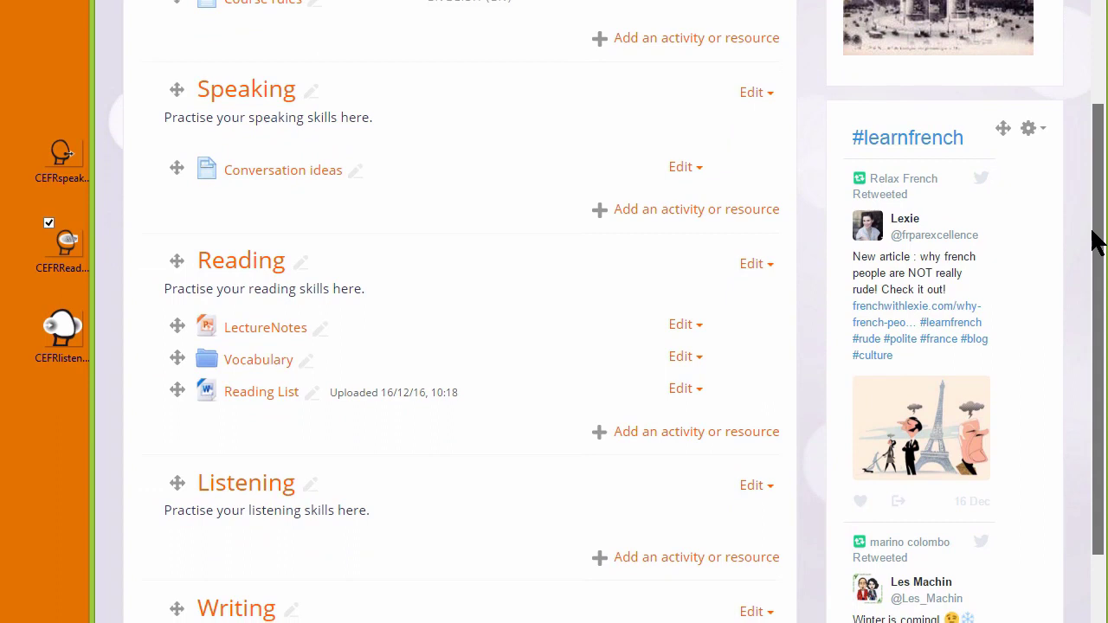
scroll(down, 3)
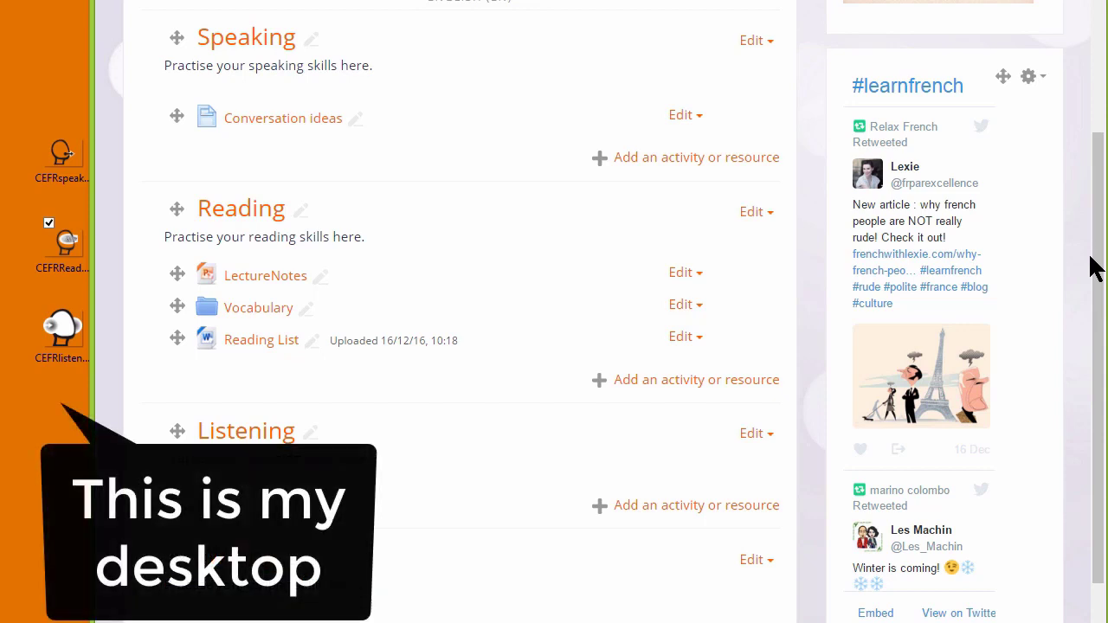
Drag CEFRspeak.png onto the Speaking section and upload it as an image on the course page.
click(60, 156)
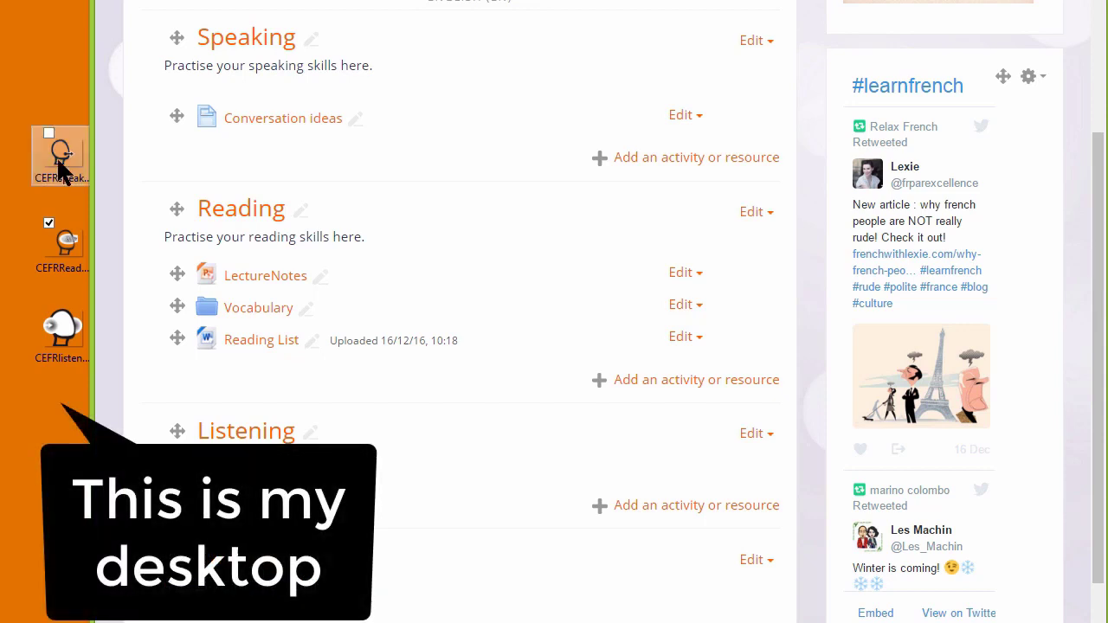
click(49, 132)
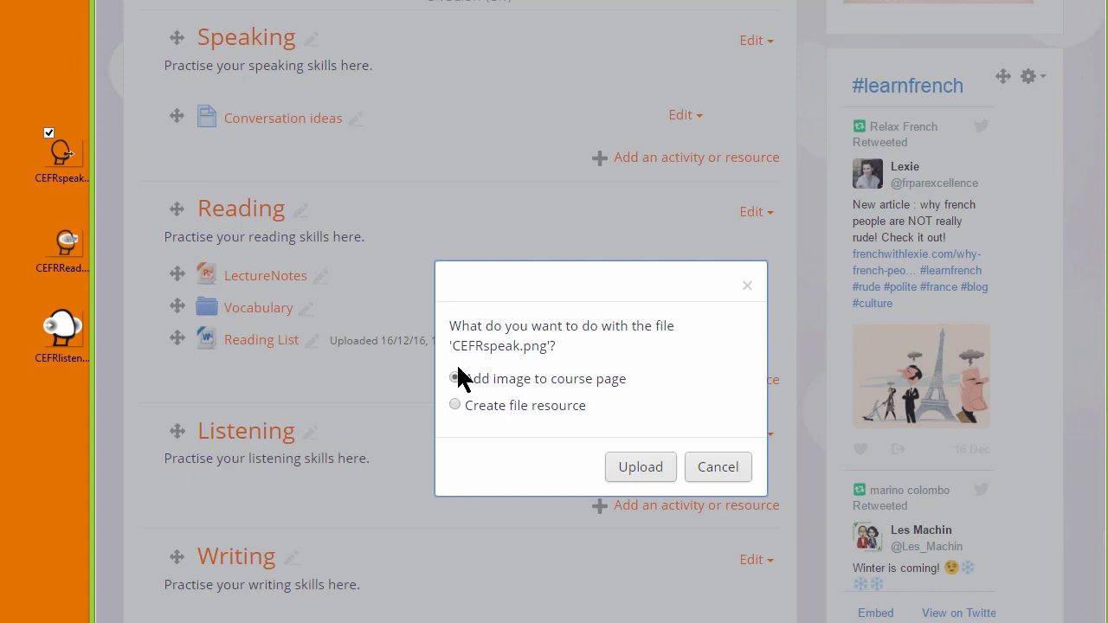
click(456, 378)
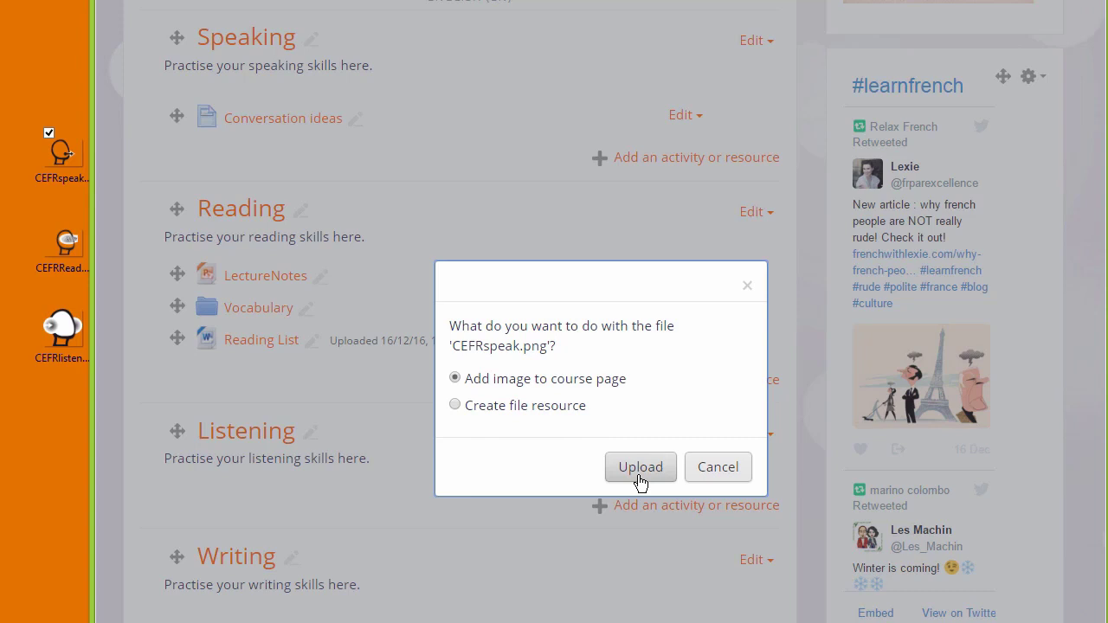
click(640, 468)
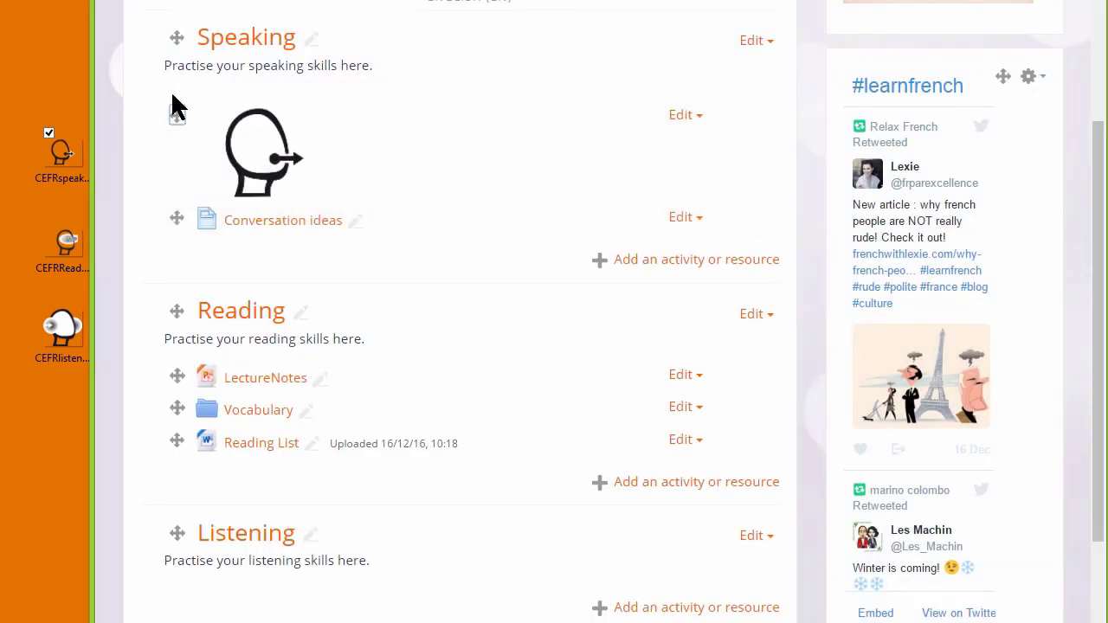
mouse_move(788, 347)
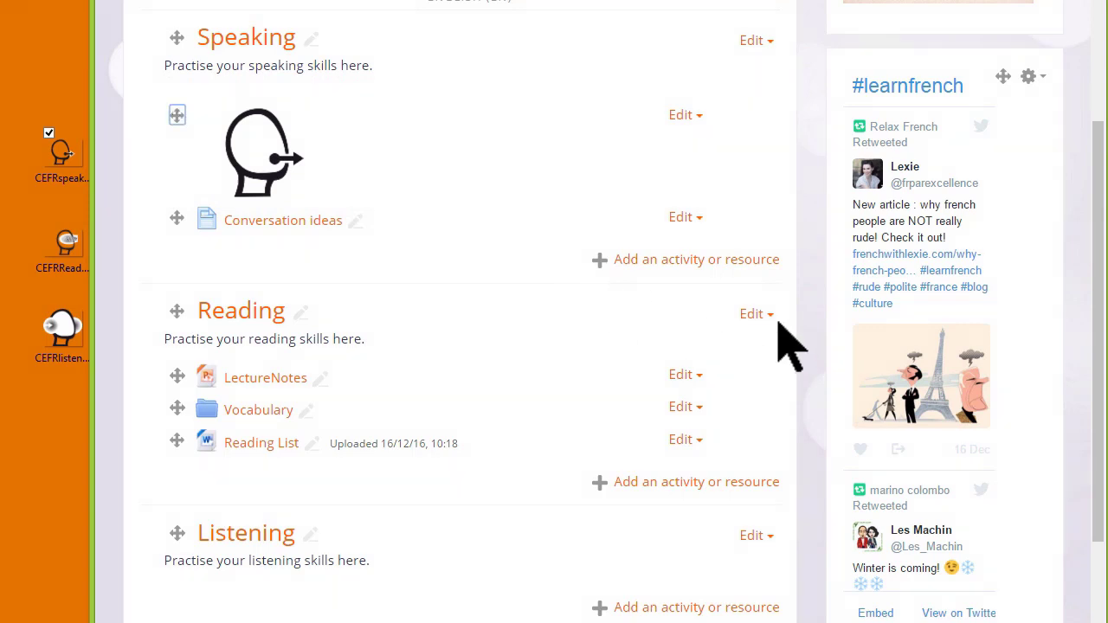
mouse_move(769, 329)
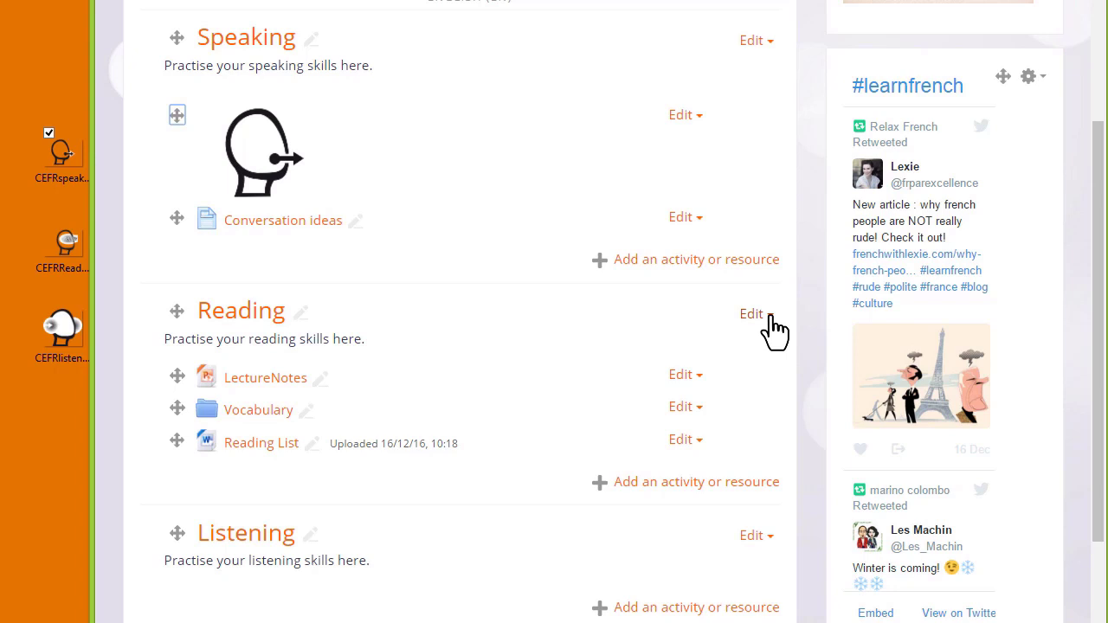
Edit the Reading topic, insert the CEFR reading icon above its summary and save changes.
click(752, 313)
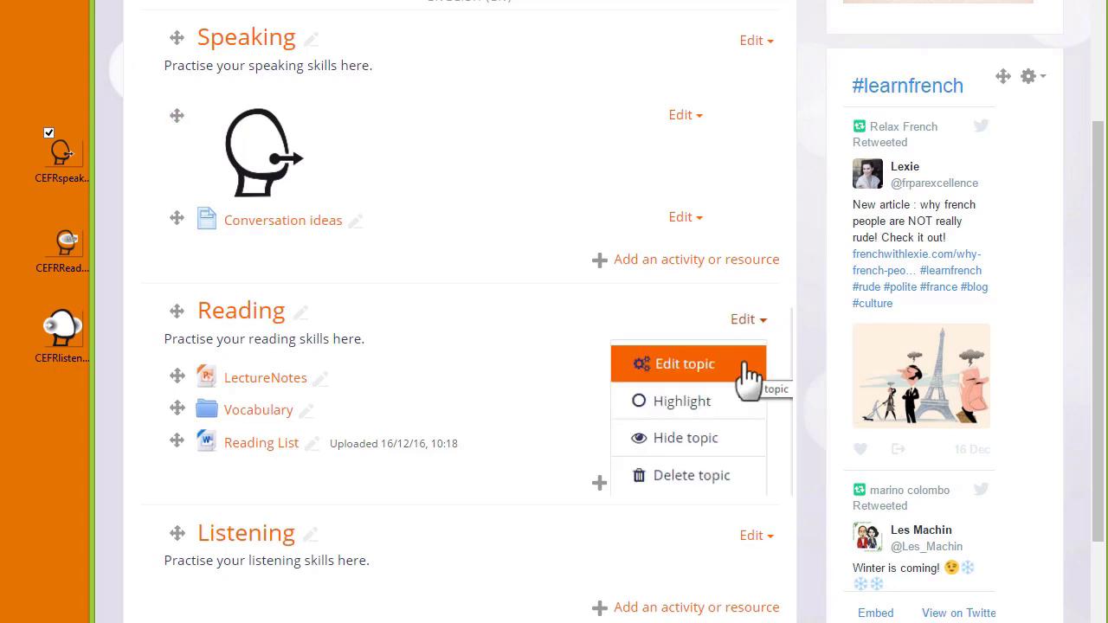
click(686, 364)
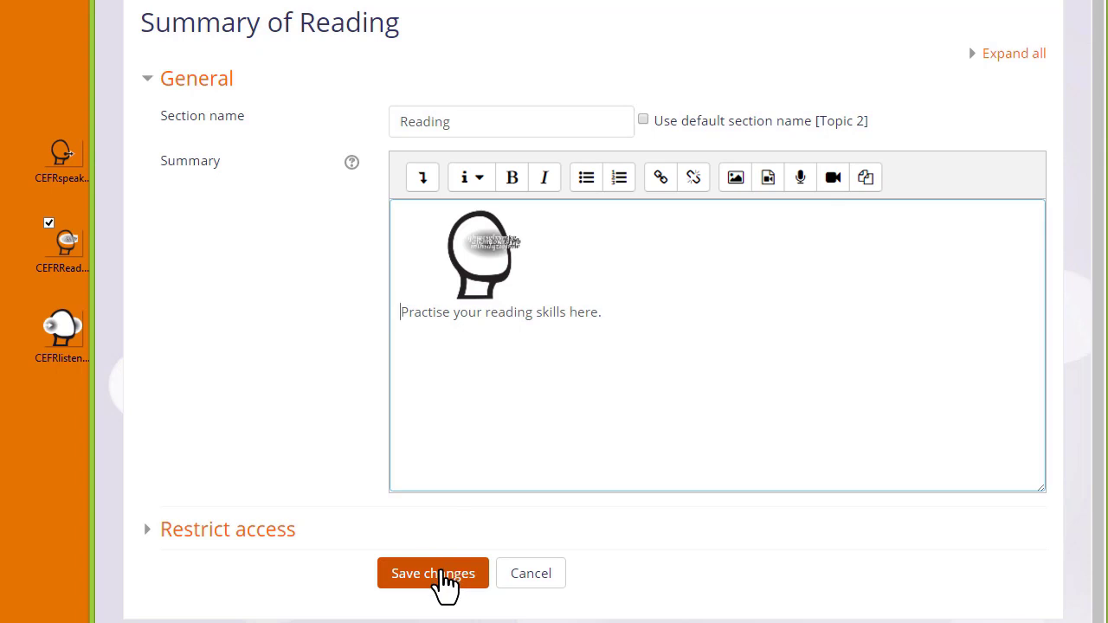
click(433, 574)
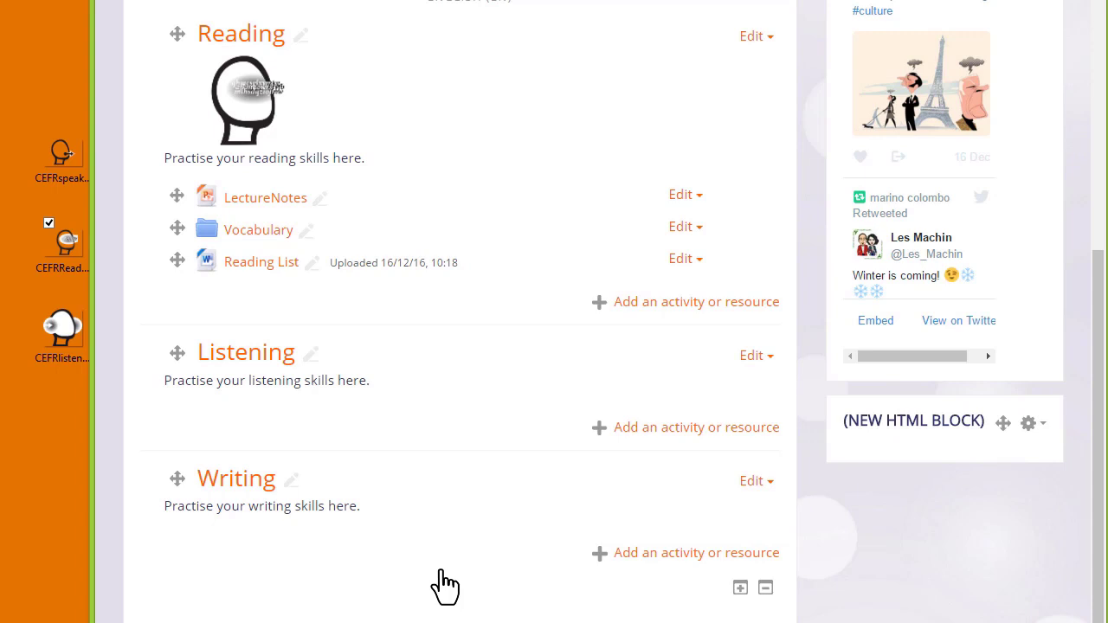
mouse_move(593, 516)
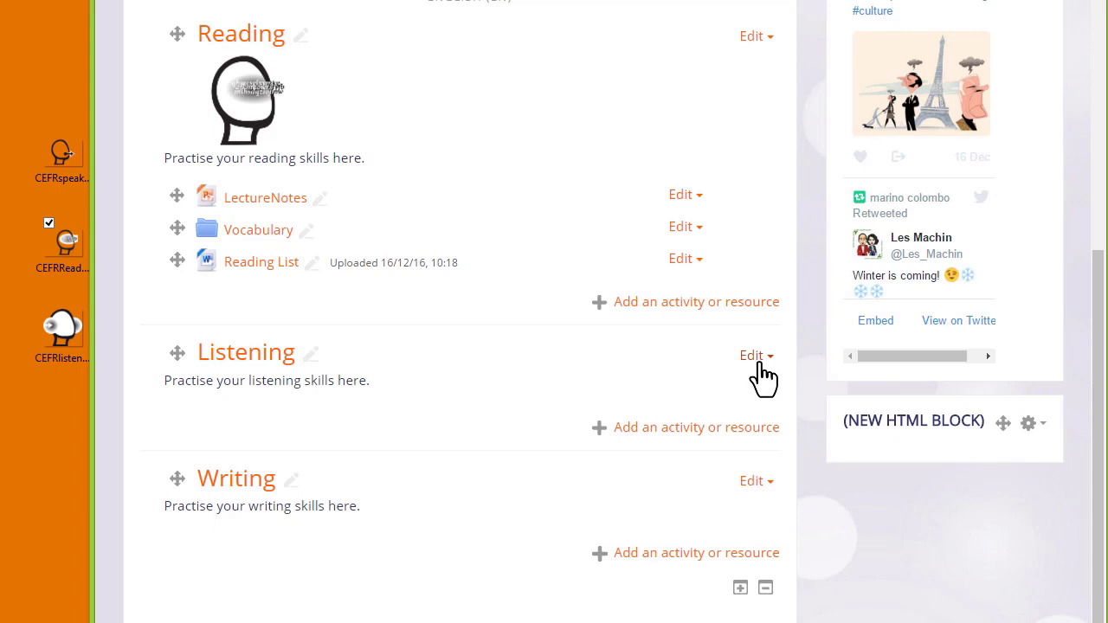
Edit the Listening topic to reach its section settings form.
click(752, 355)
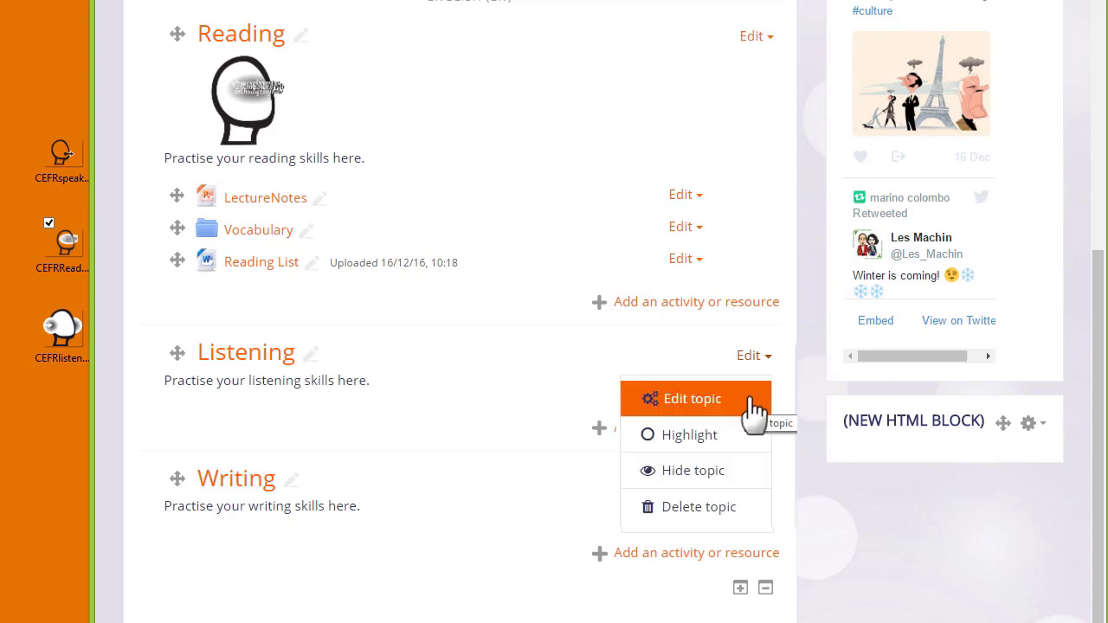
click(692, 399)
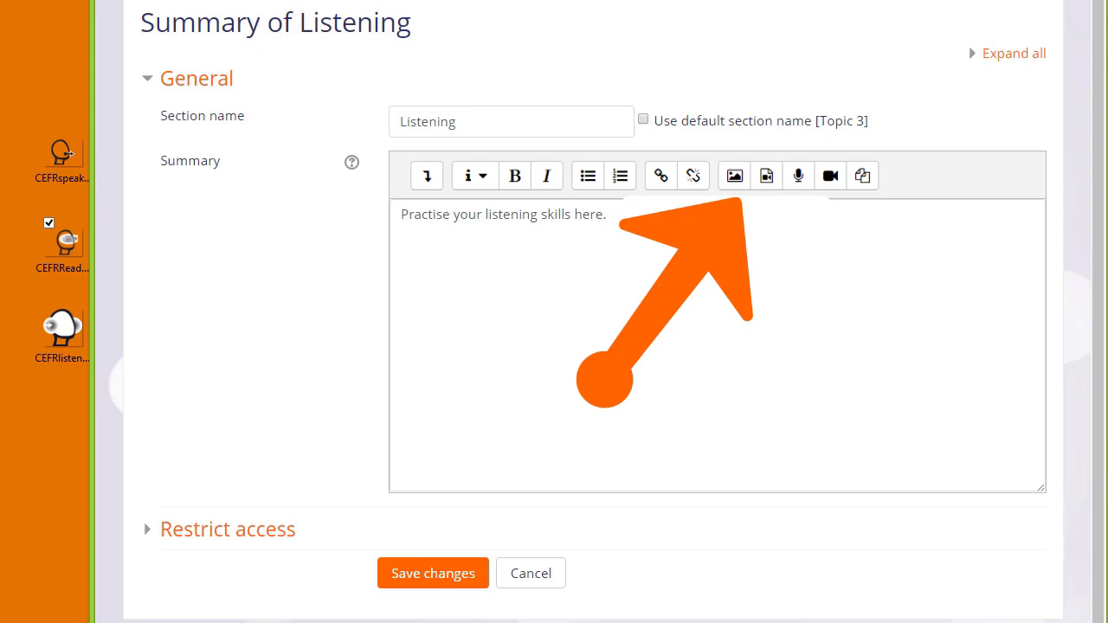
Start inserting an image into the Listening summary and browse repositories for a file.
click(734, 175)
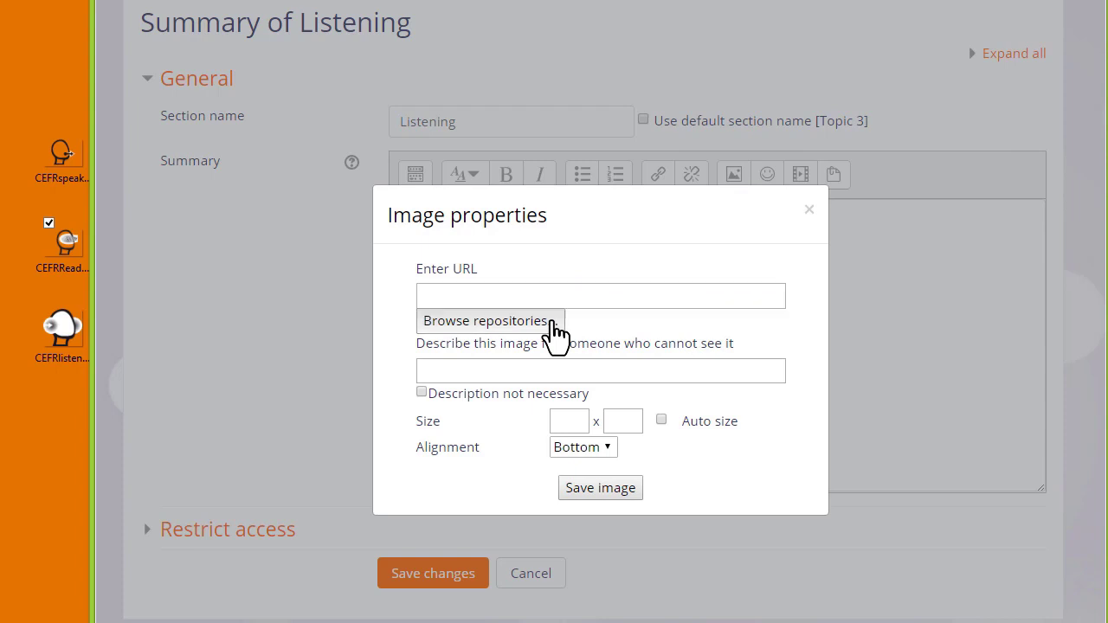
click(489, 320)
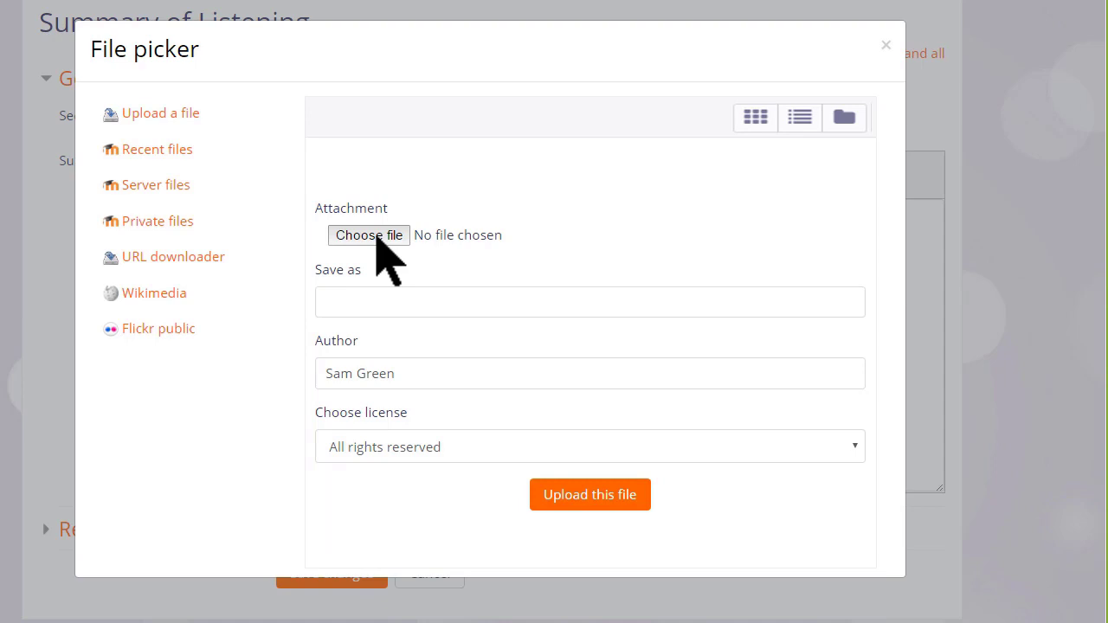
Upload CEFRlisten.png with no description needed and insert it into the Listening summary.
click(368, 236)
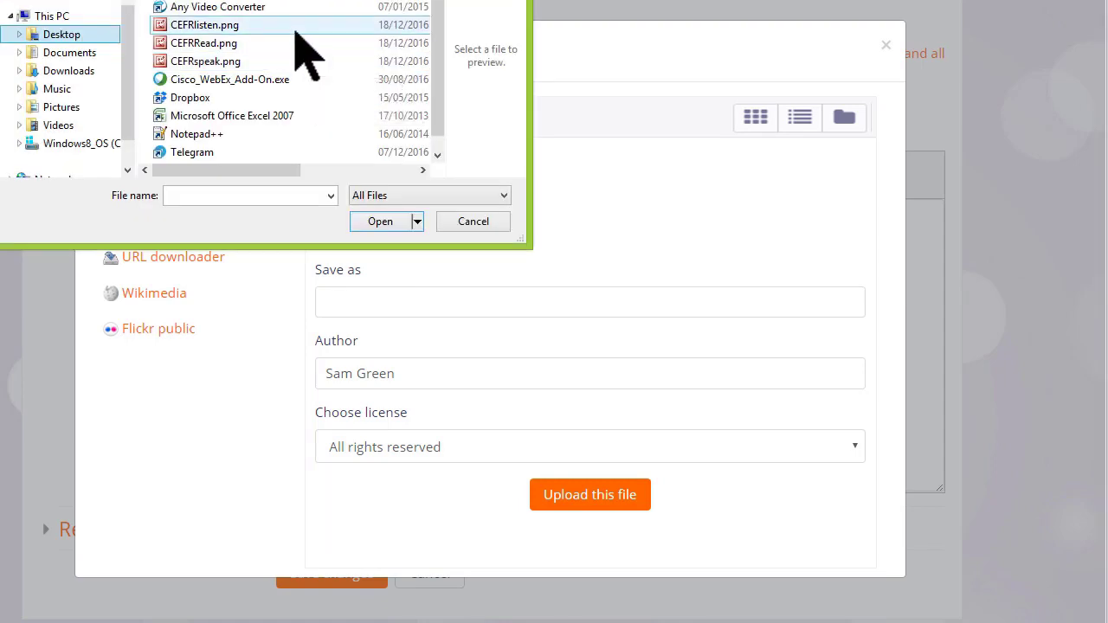
click(379, 221)
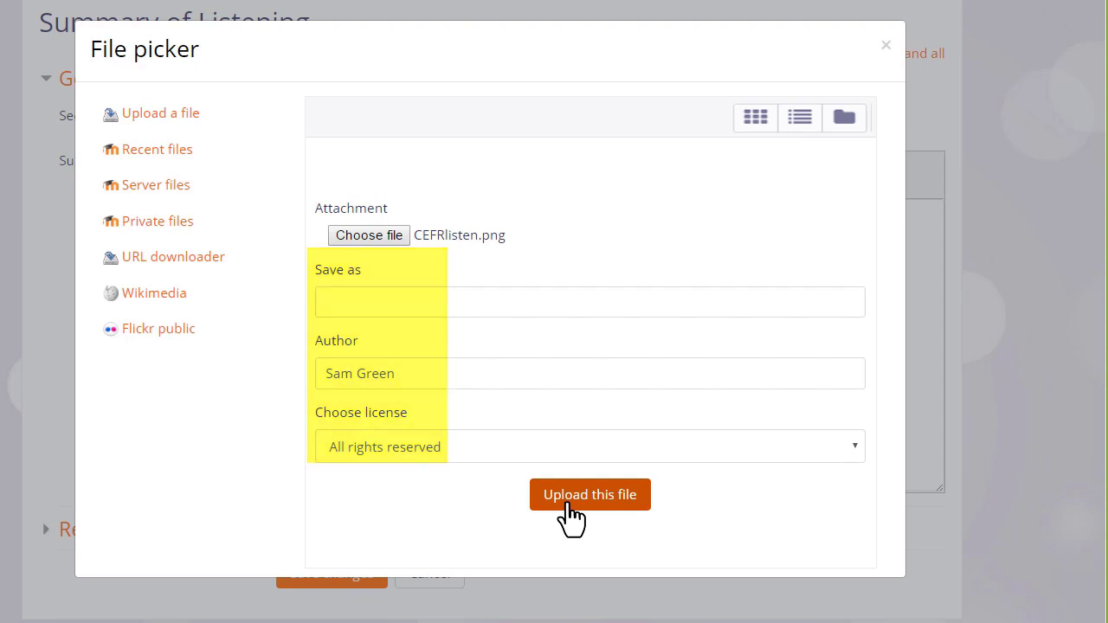
click(589, 495)
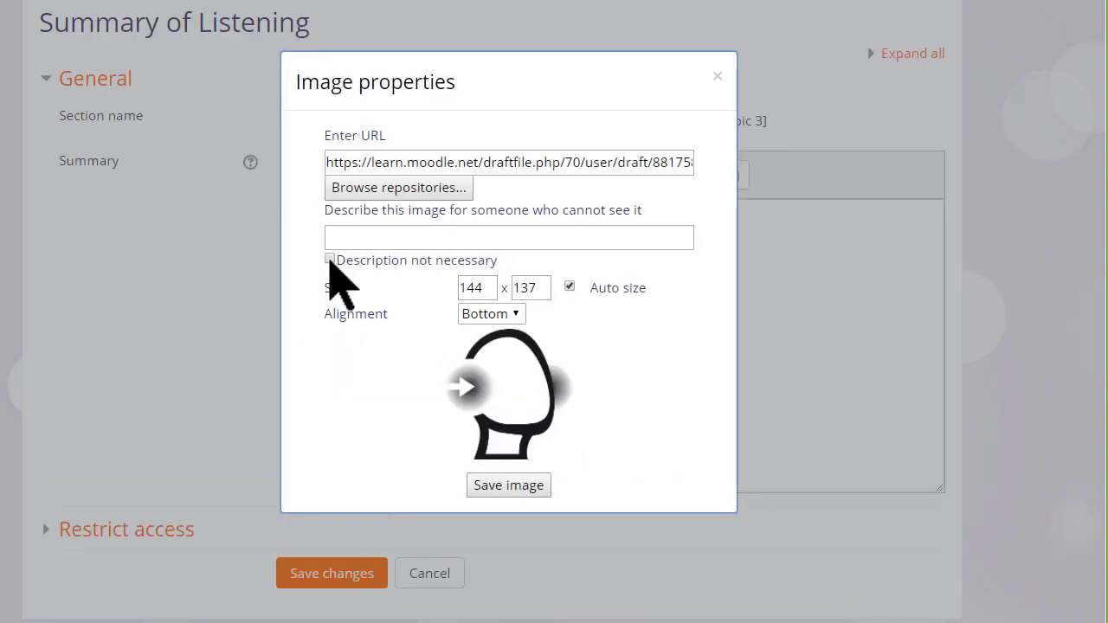
click(329, 259)
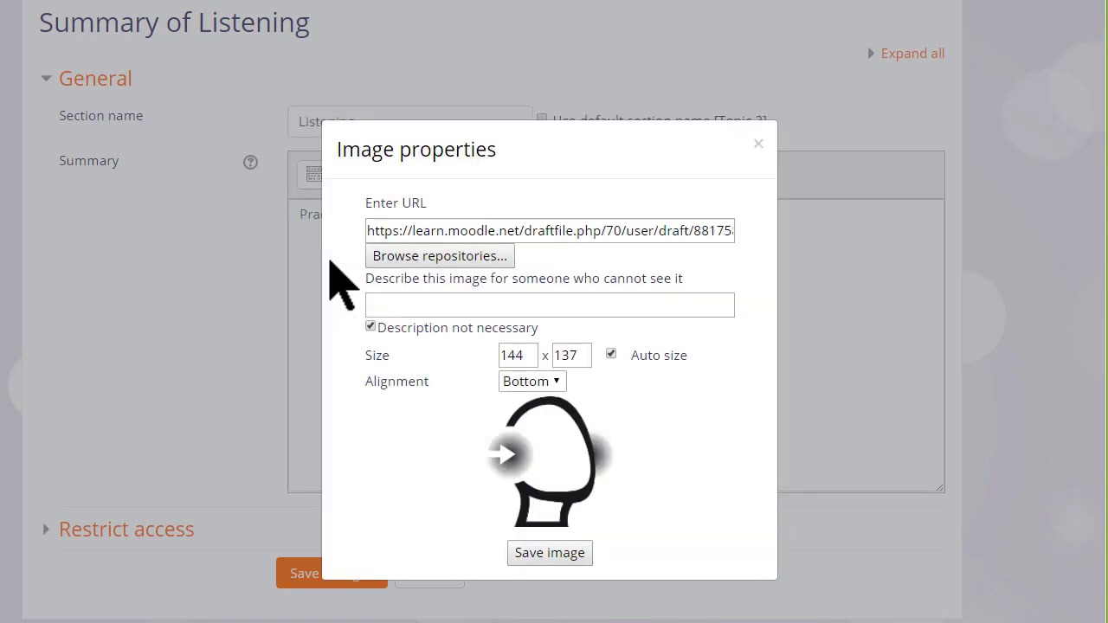
click(549, 552)
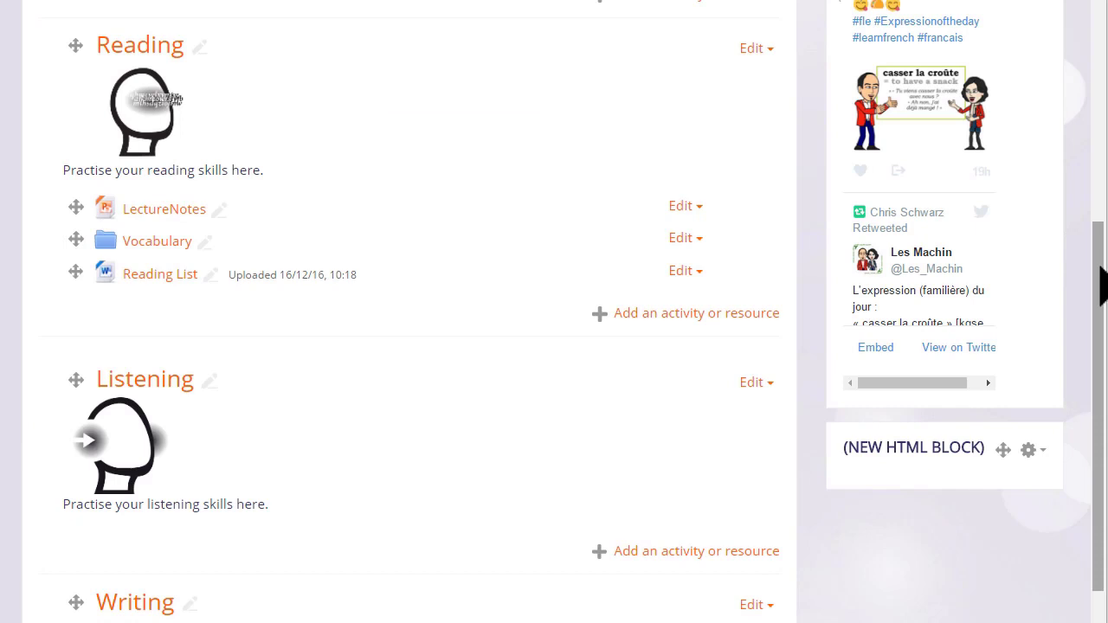
scroll(down, 3)
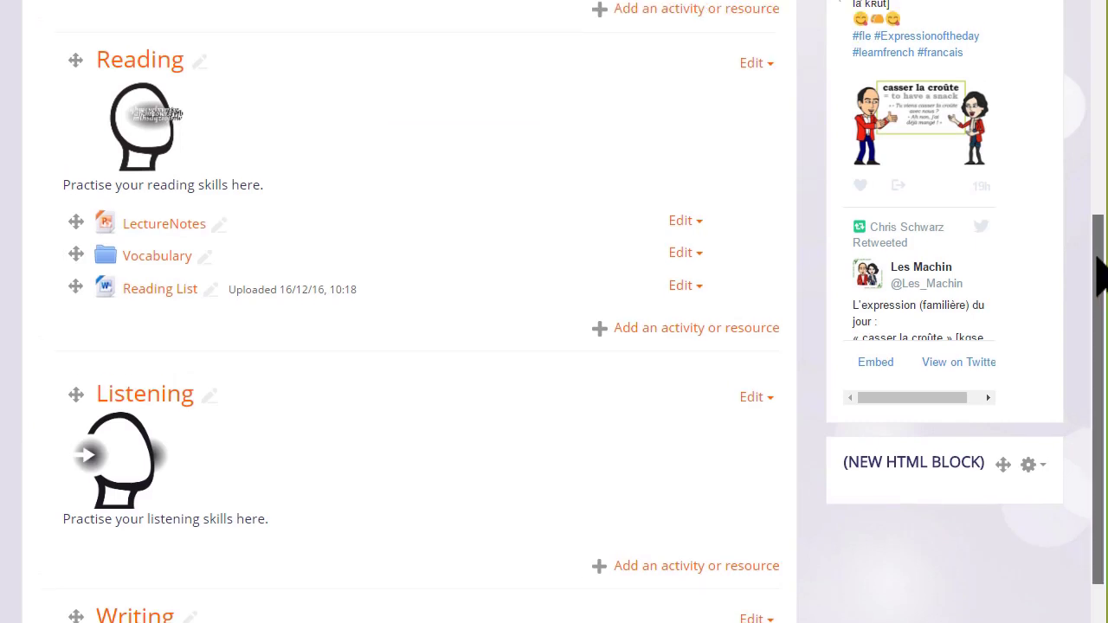
scroll(down, 3)
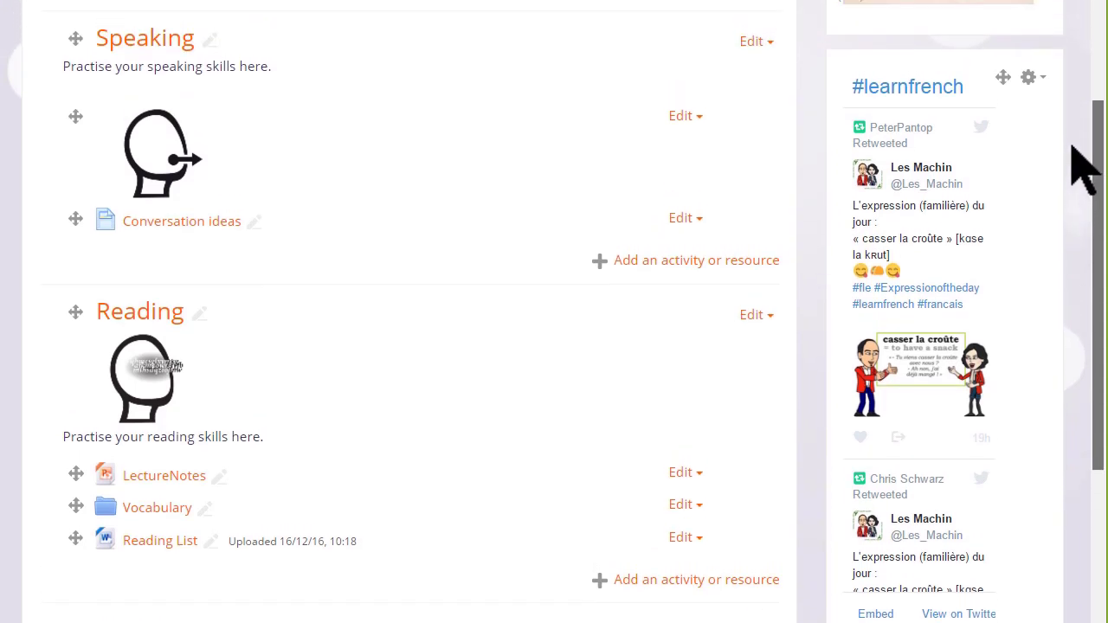
mouse_move(1088, 173)
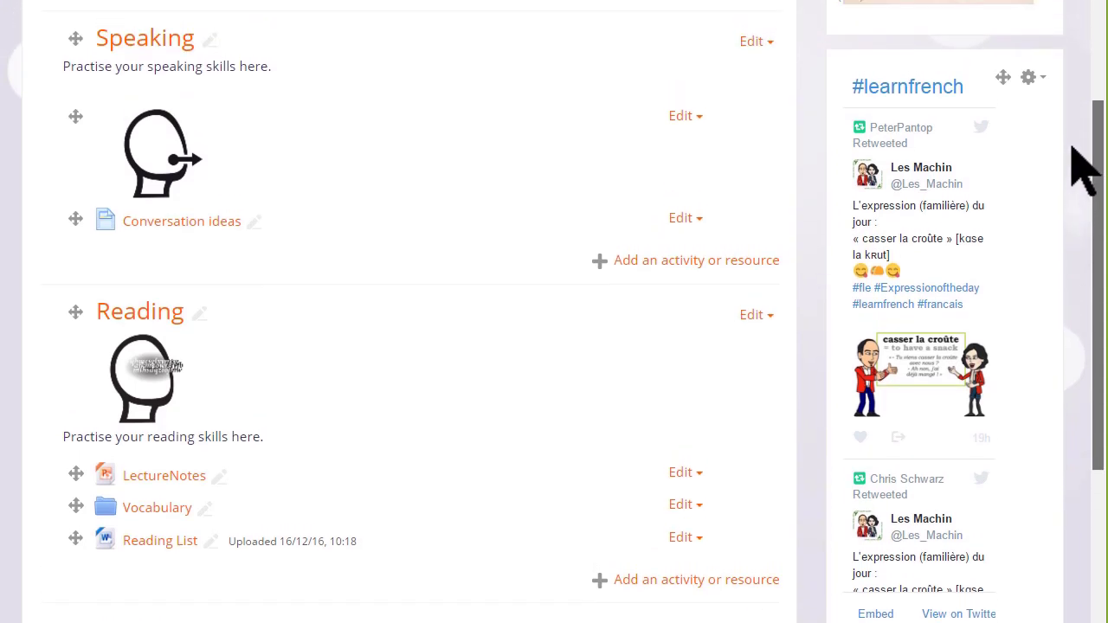